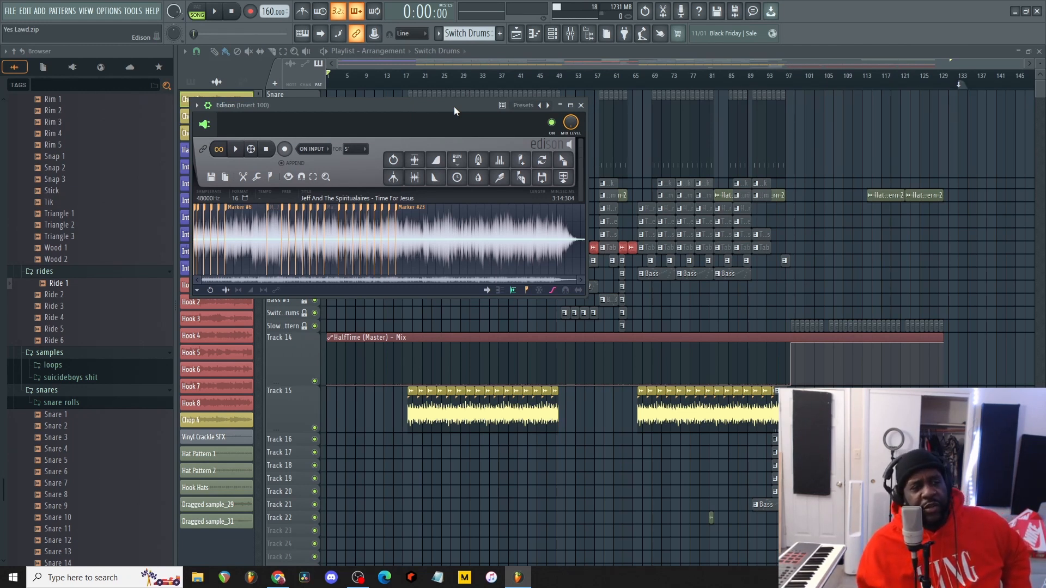
- Close the Edison sample editor and stop the intro playback after hearing the iZotope Vinyl effect
click(580, 105)
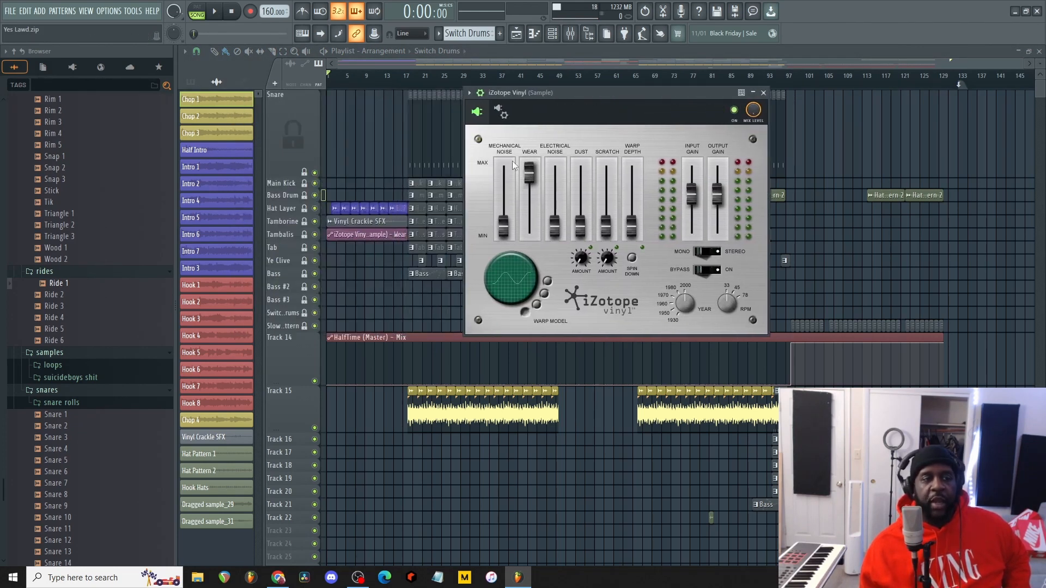
mouse_move(532, 242)
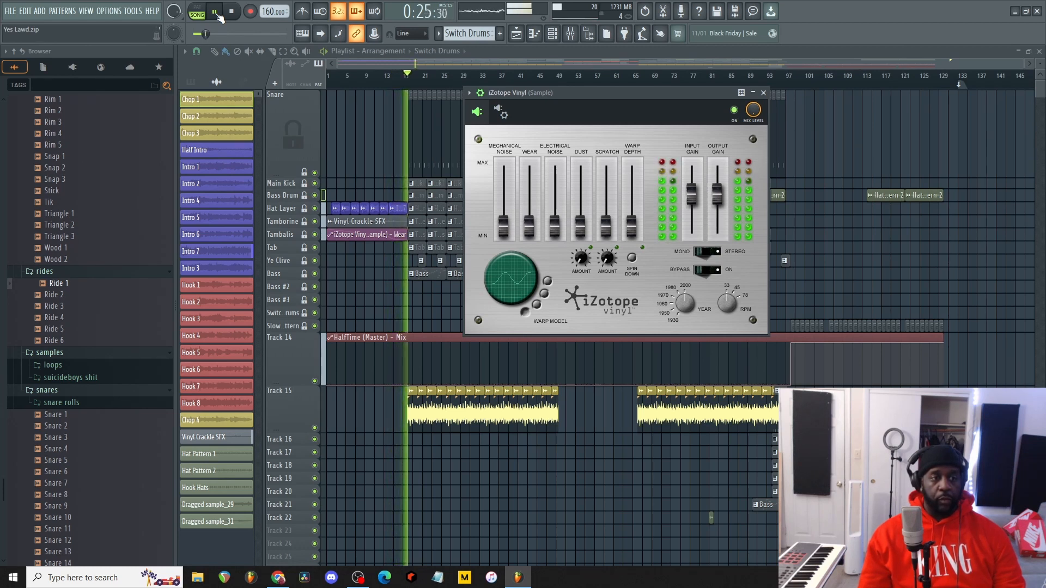
click(231, 10)
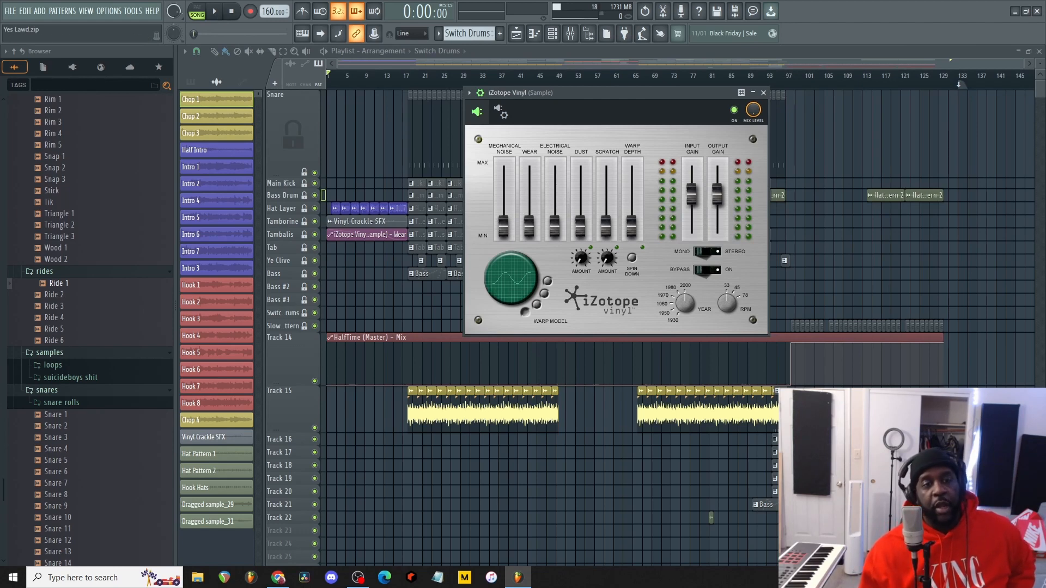
- Inspect the Vitamin Stereo widening settings on the vinyl sample insert, then close it
click(763, 91)
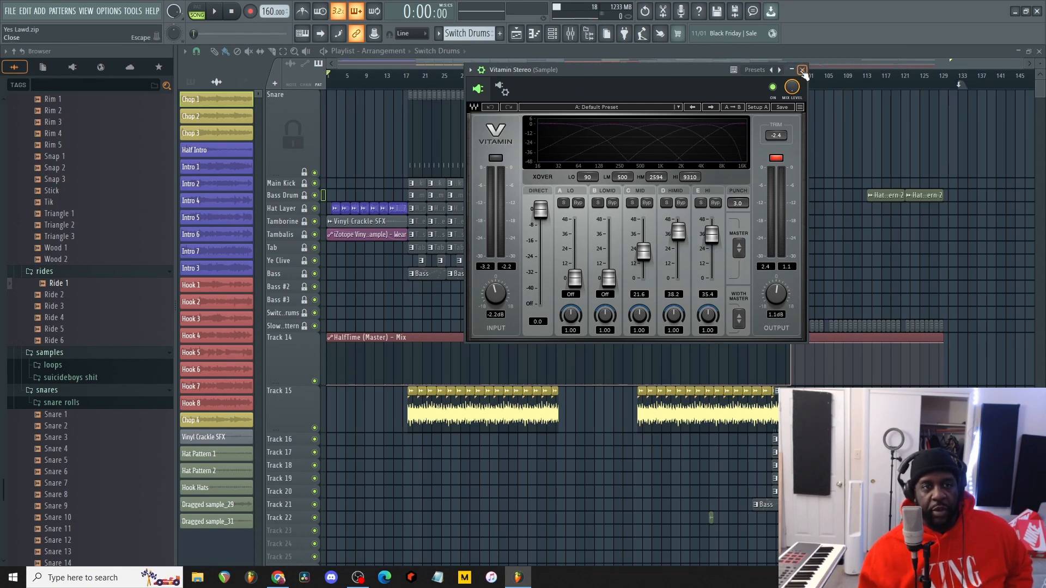
click(803, 70)
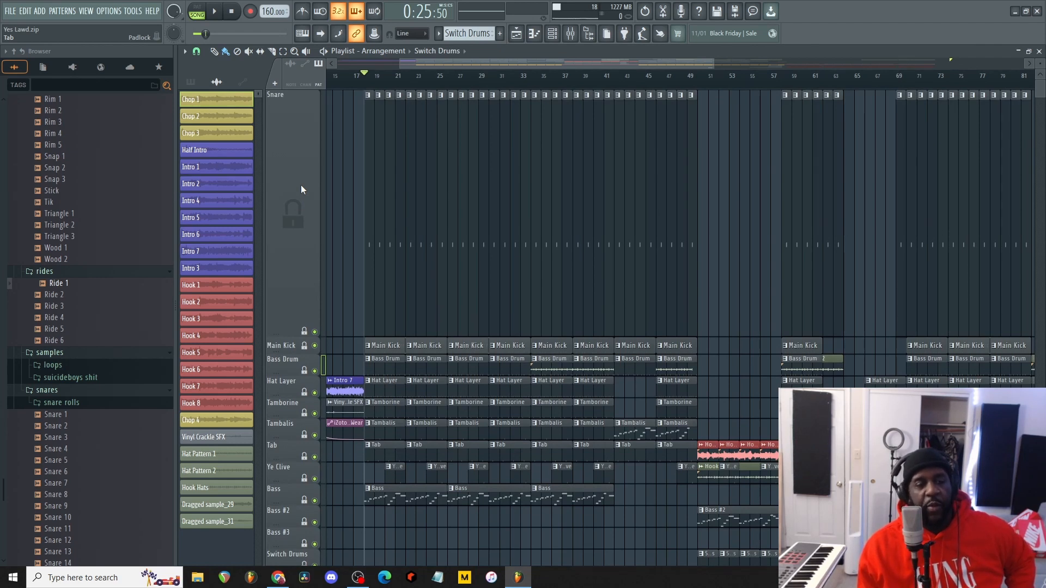
mouse_move(349, 149)
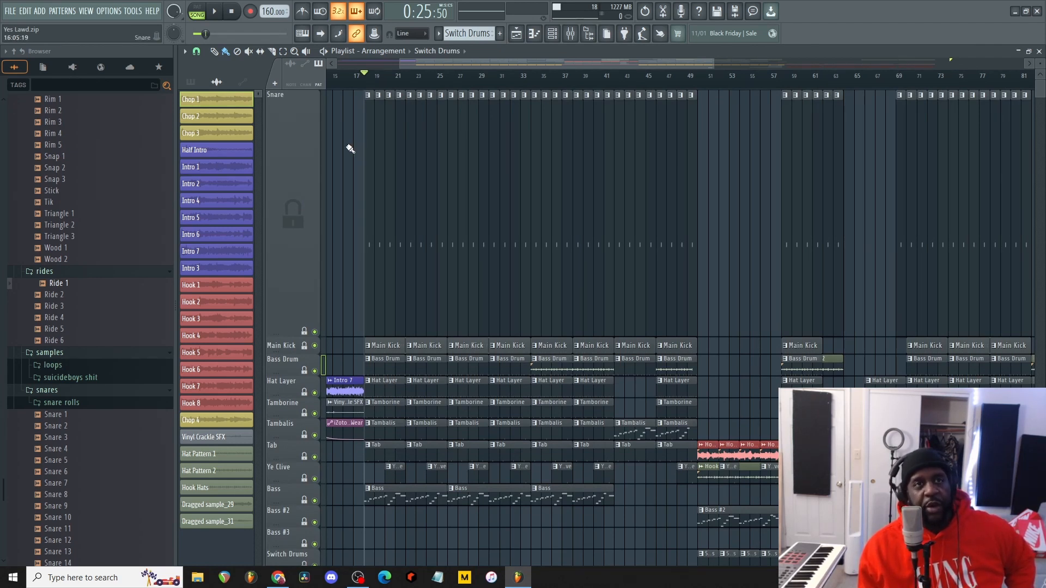
mouse_move(348, 183)
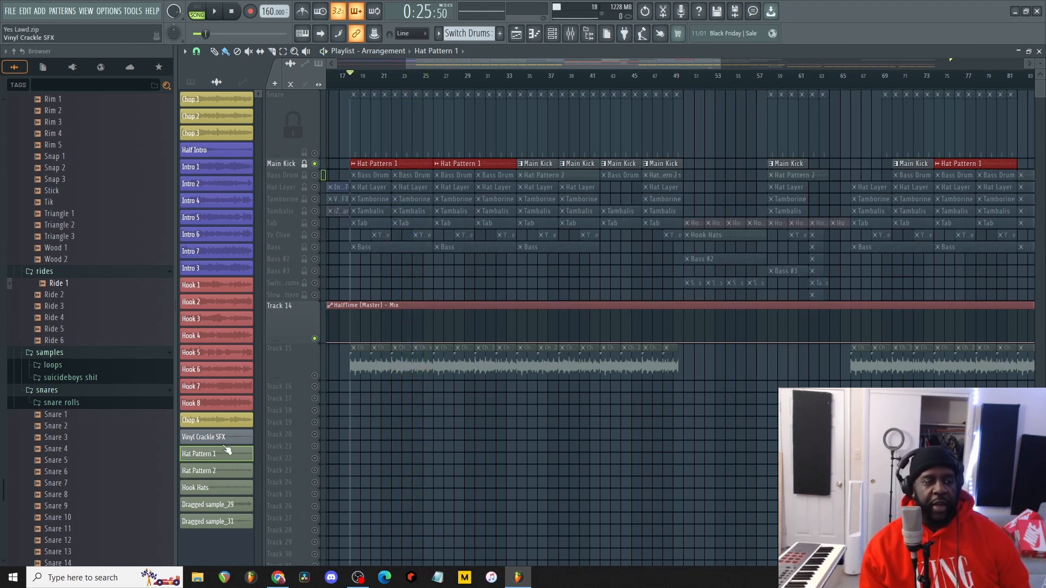
- Select Hat Pattern 2 and show the pattern picker panel beside the playlist
right_click(198, 454)
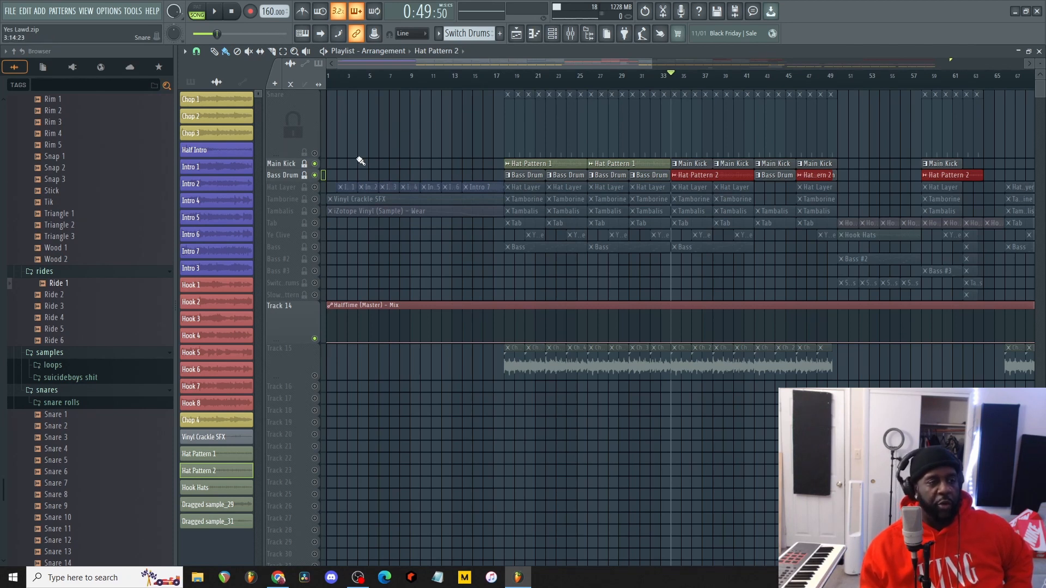
click(191, 81)
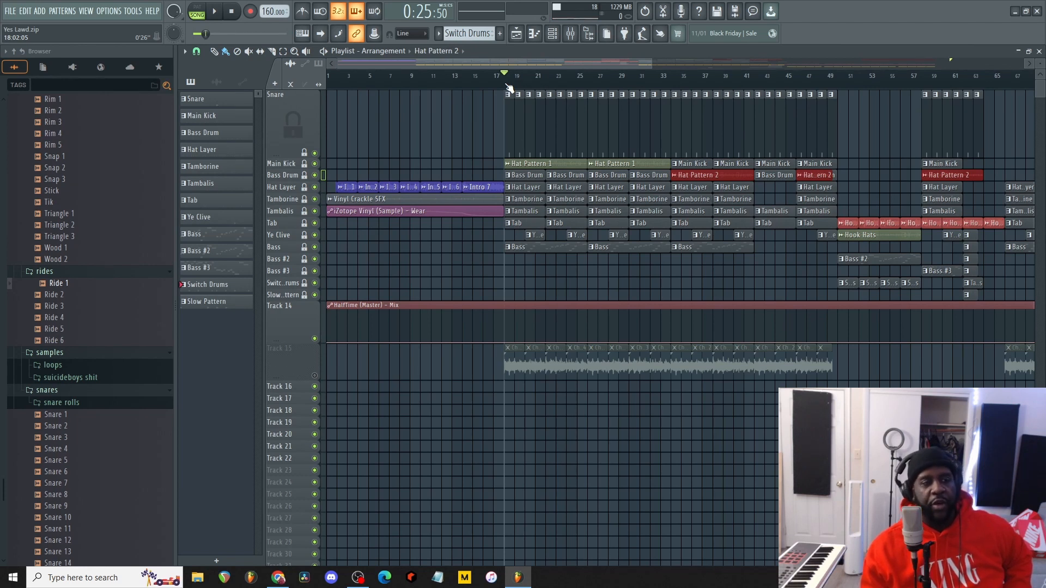
- Start playback from bar 17 and switch through the Snare and Bass Drum patterns
click(215, 11)
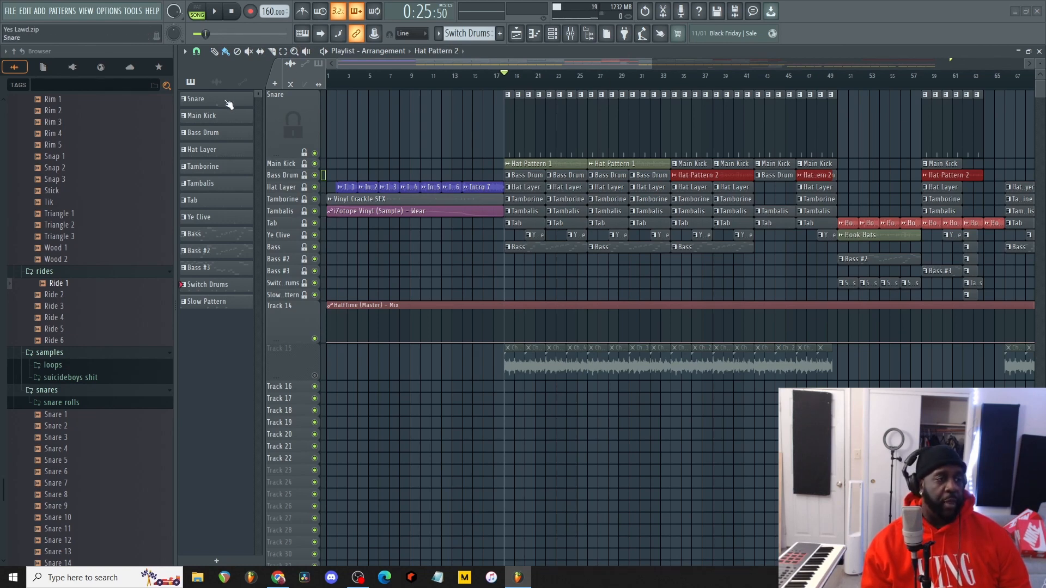
click(552, 34)
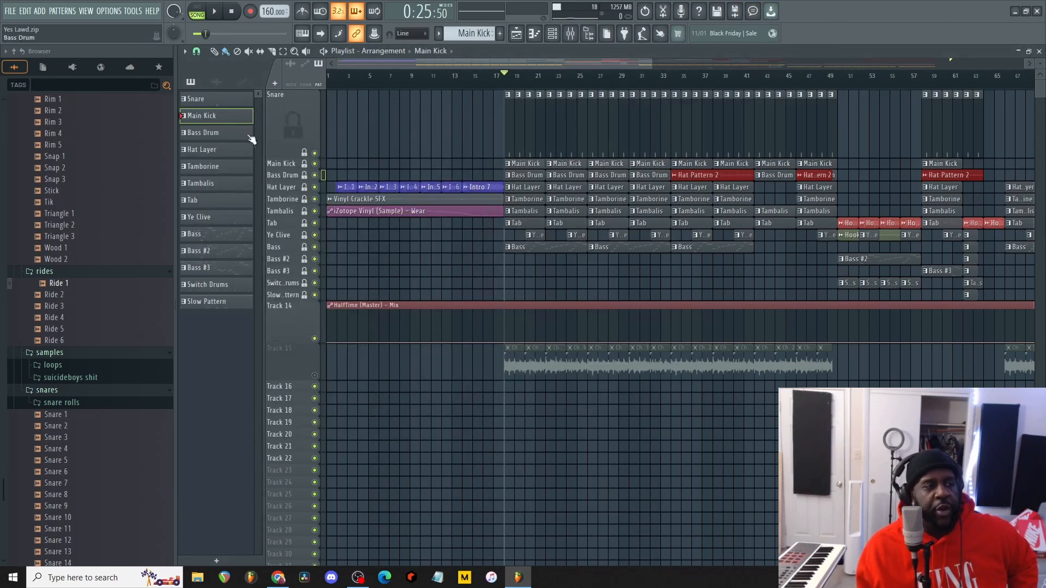
click(552, 34)
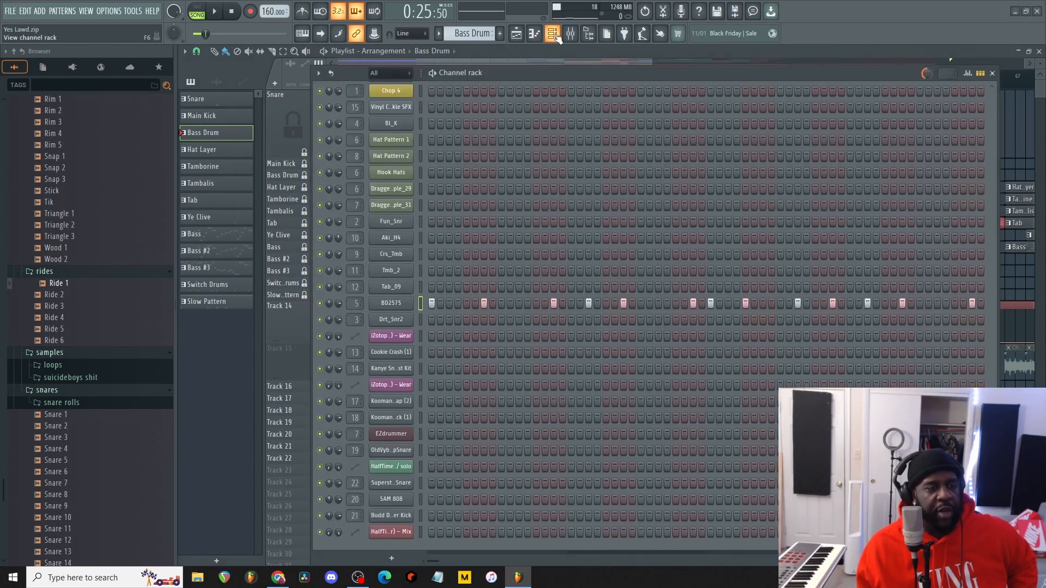
- Audition the Hat Layer, Tamborine and Tambalis patterns with play and stop
click(390, 303)
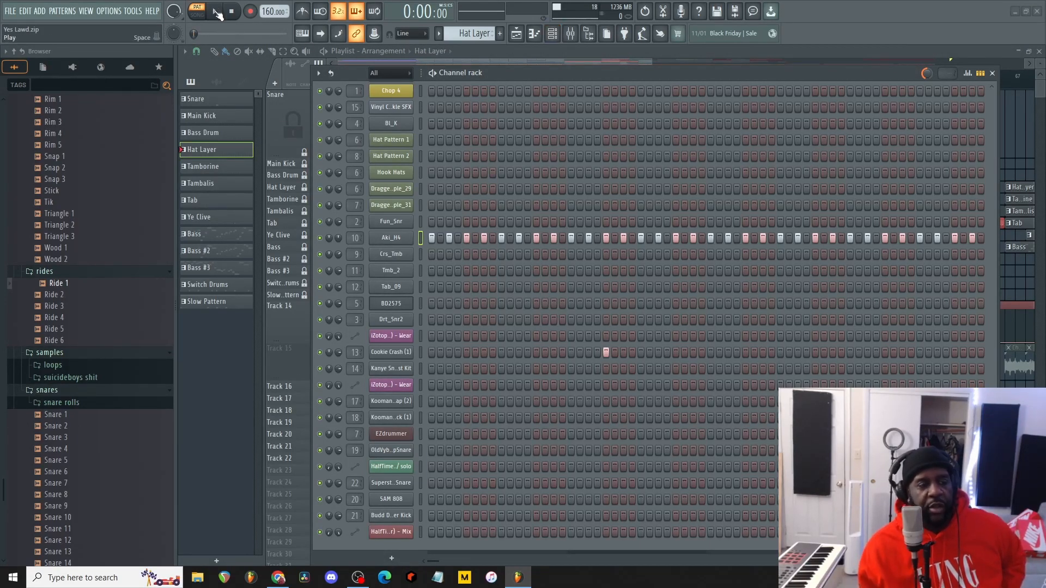
click(214, 11)
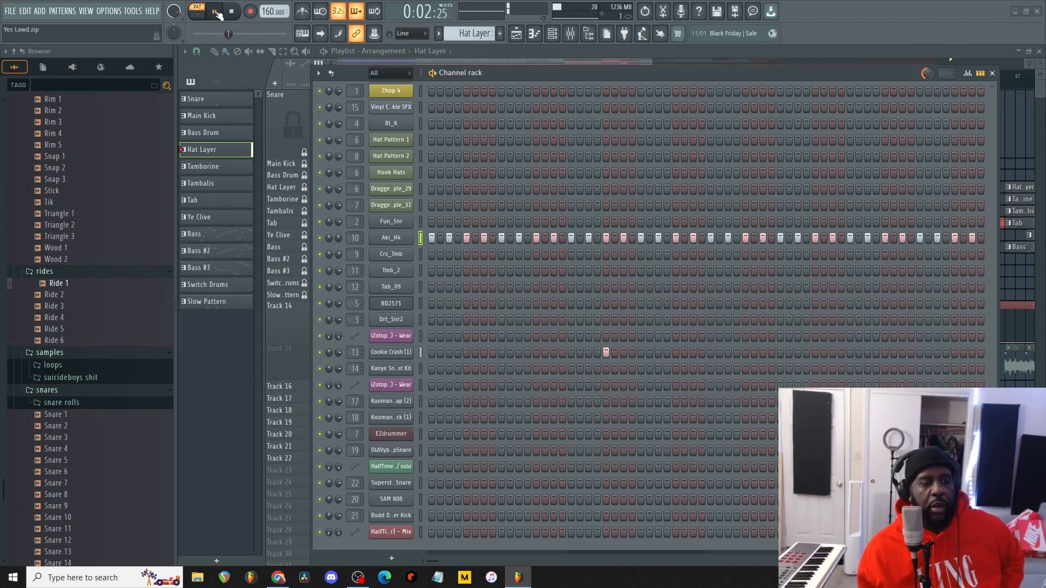
click(215, 10)
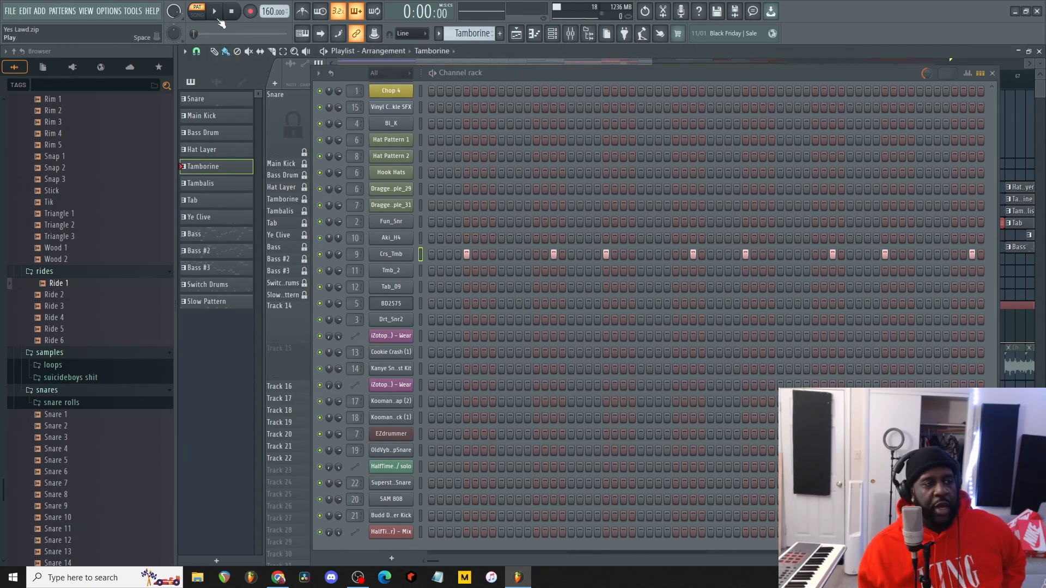
click(200, 183)
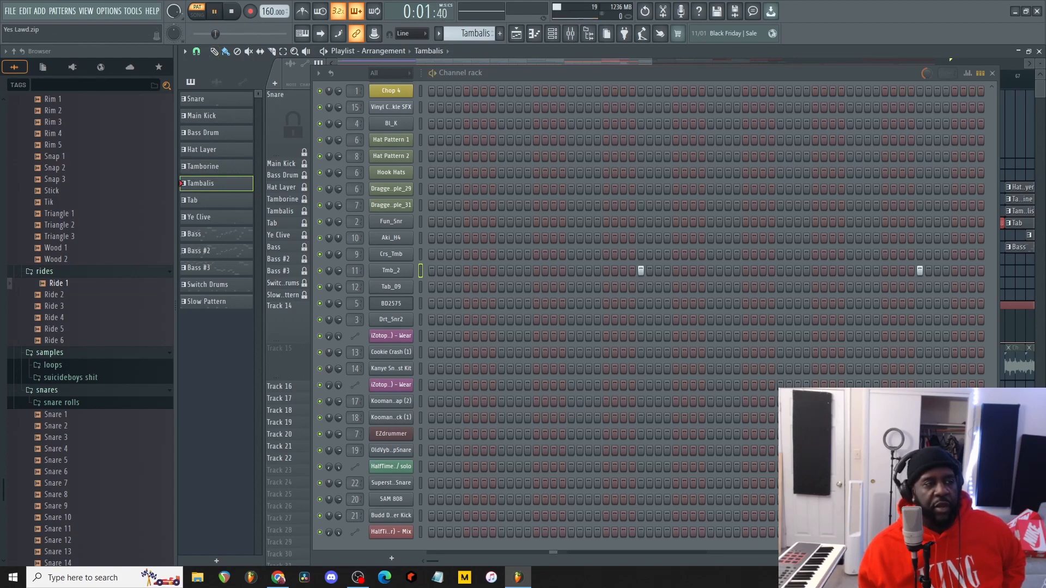
click(231, 11)
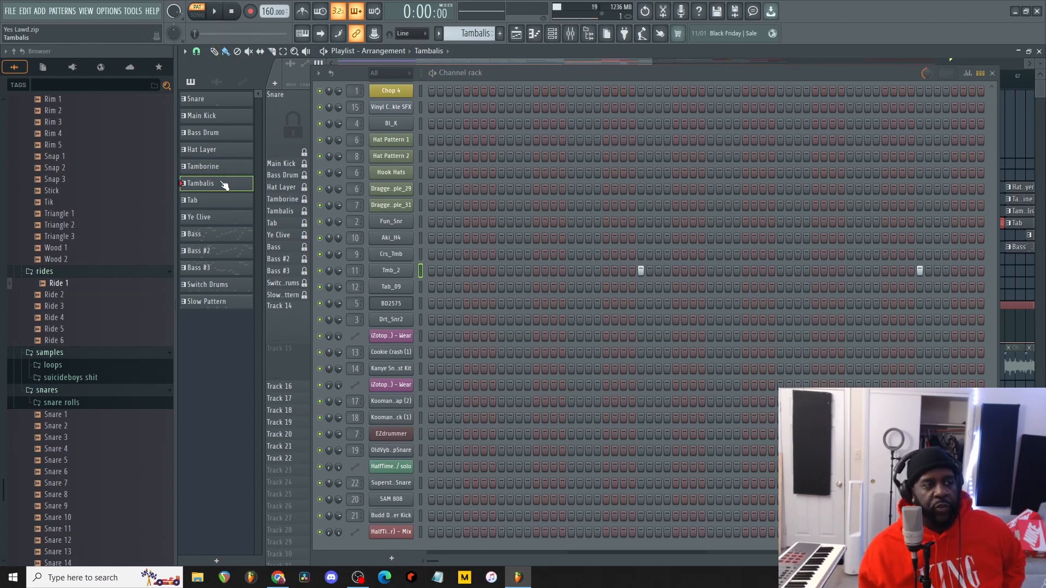
- Audition the Tab and Ye Clive patterns with play and stop
click(192, 201)
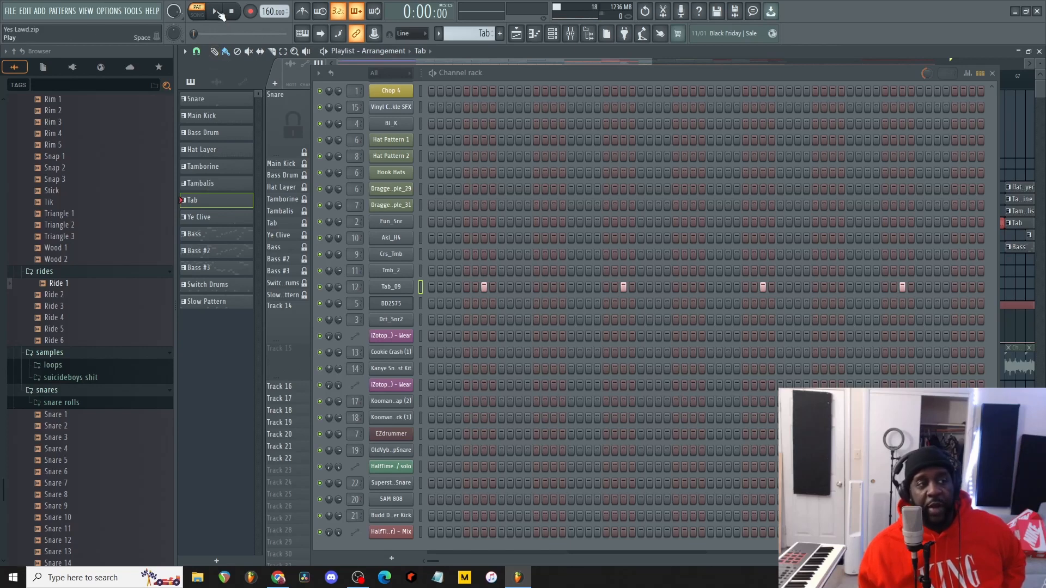
click(213, 11)
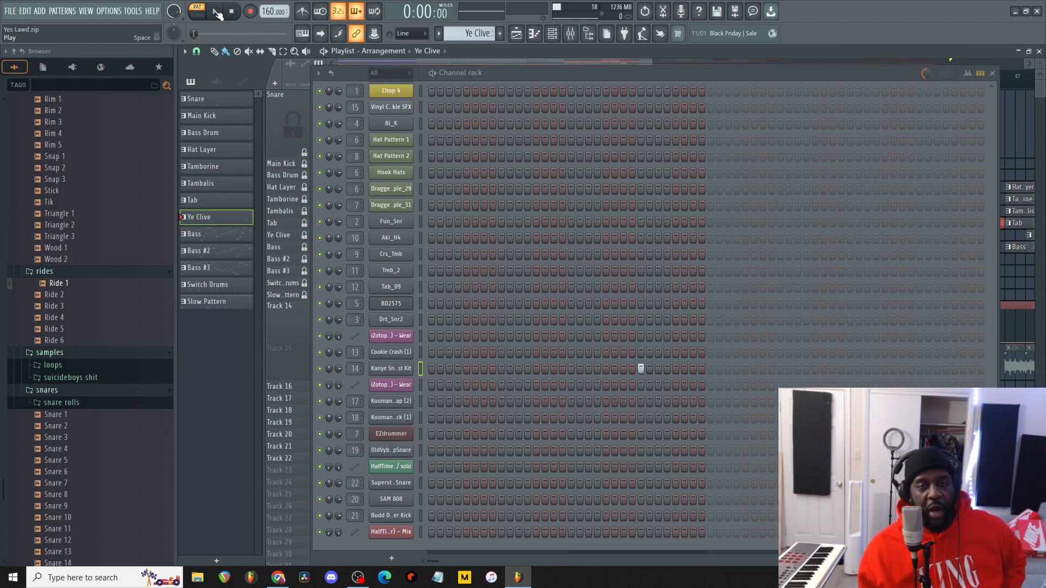
click(214, 11)
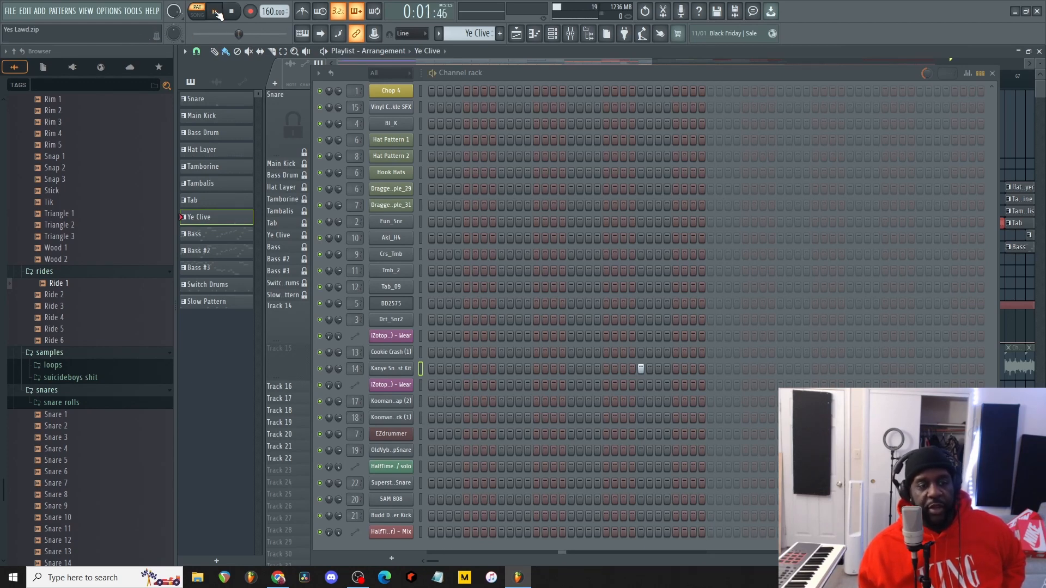
click(194, 234)
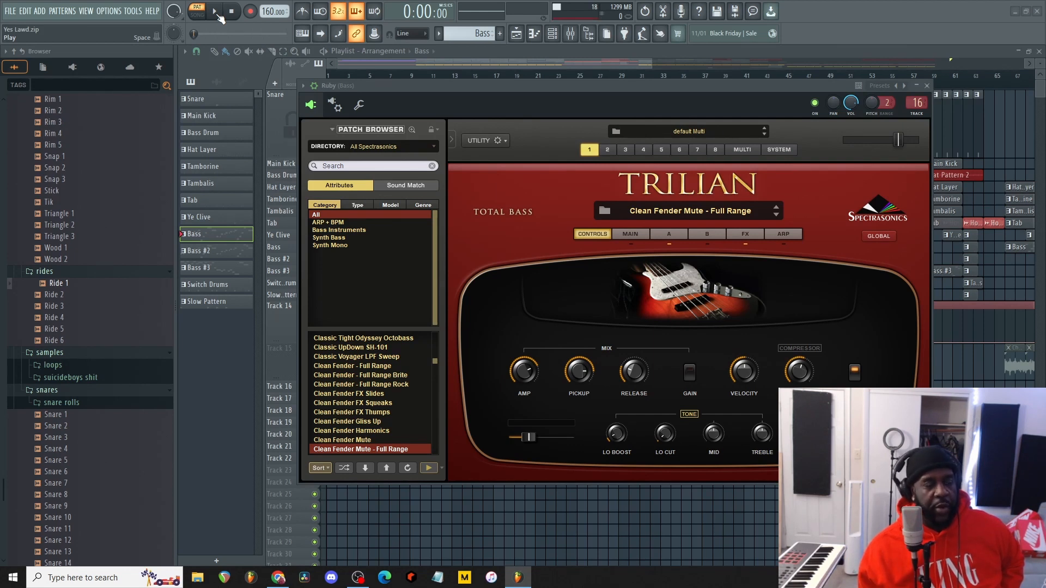
- Play the Clean Fender Mute bass briefly, then close Trilian and resume the arrangement
click(215, 11)
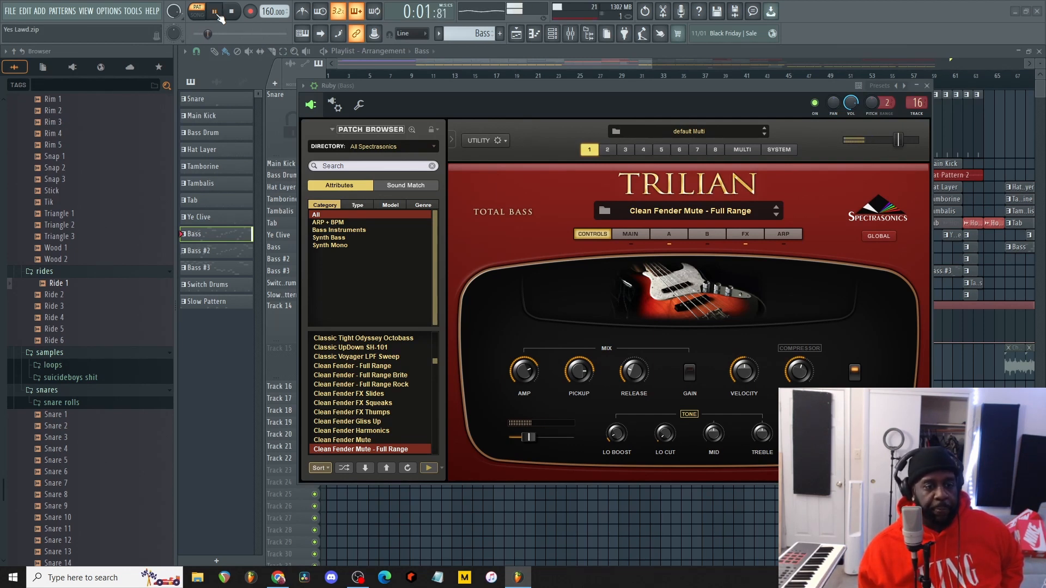
click(215, 11)
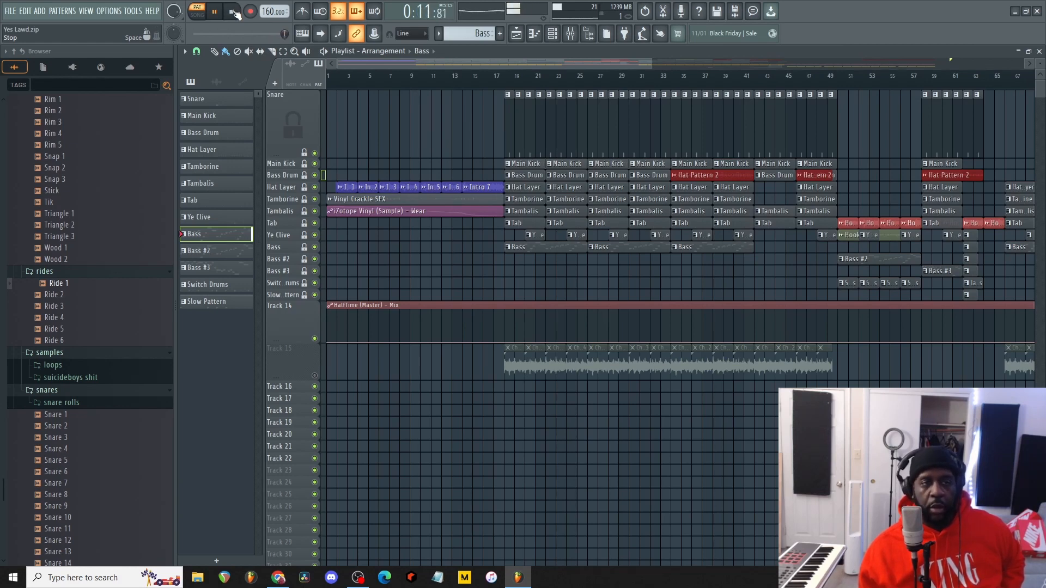
click(231, 11)
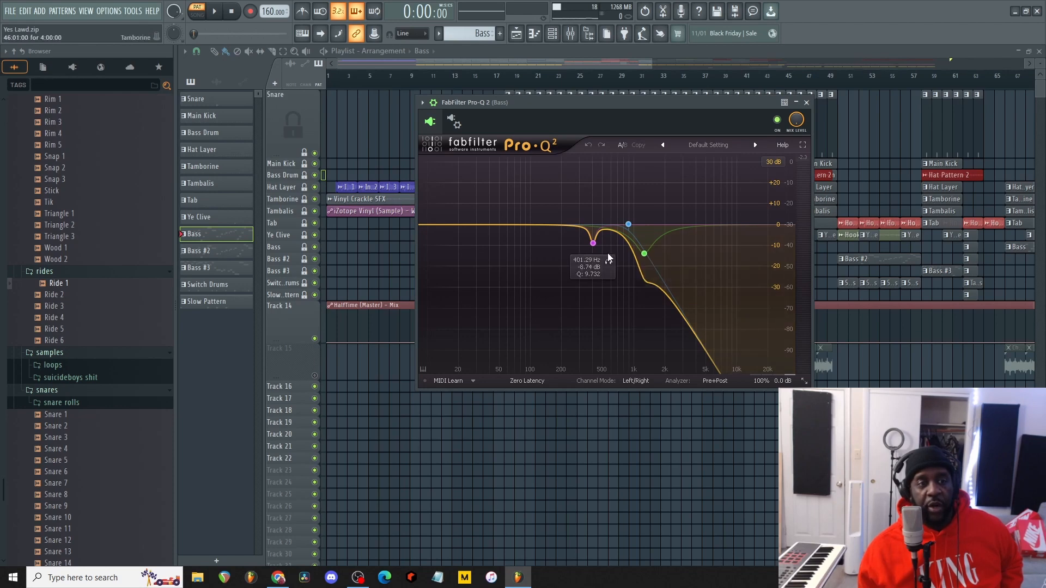
click(806, 102)
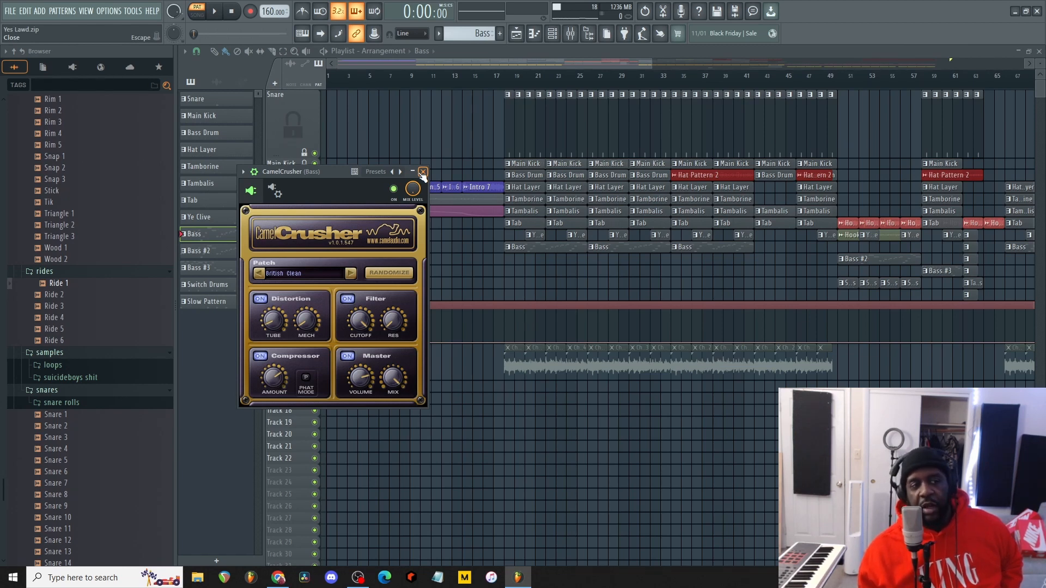
click(421, 171)
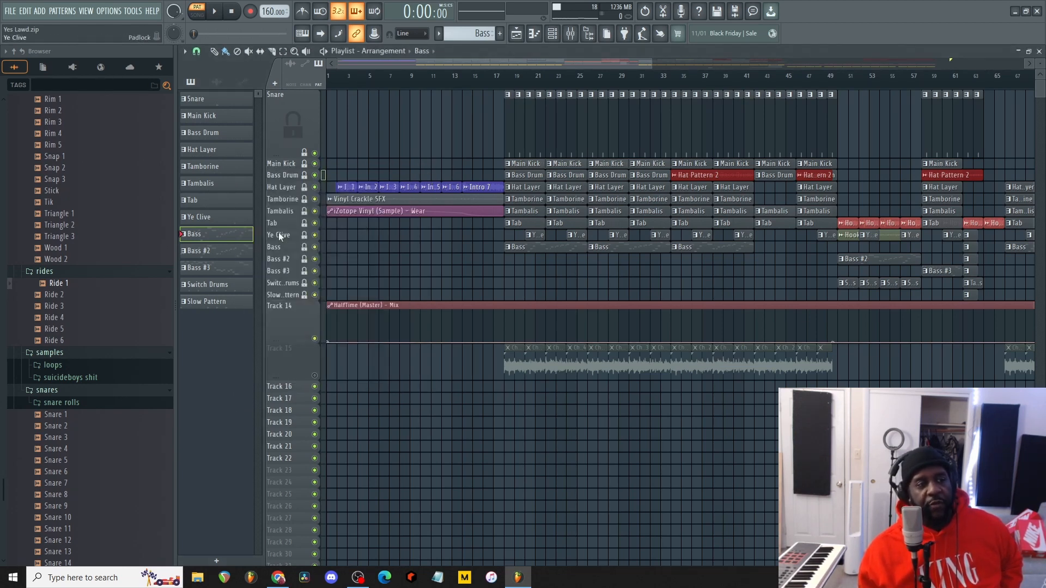
- Play through the Bass #2 and Bass #3 patterns, then select the Switch Drums pattern
click(198, 251)
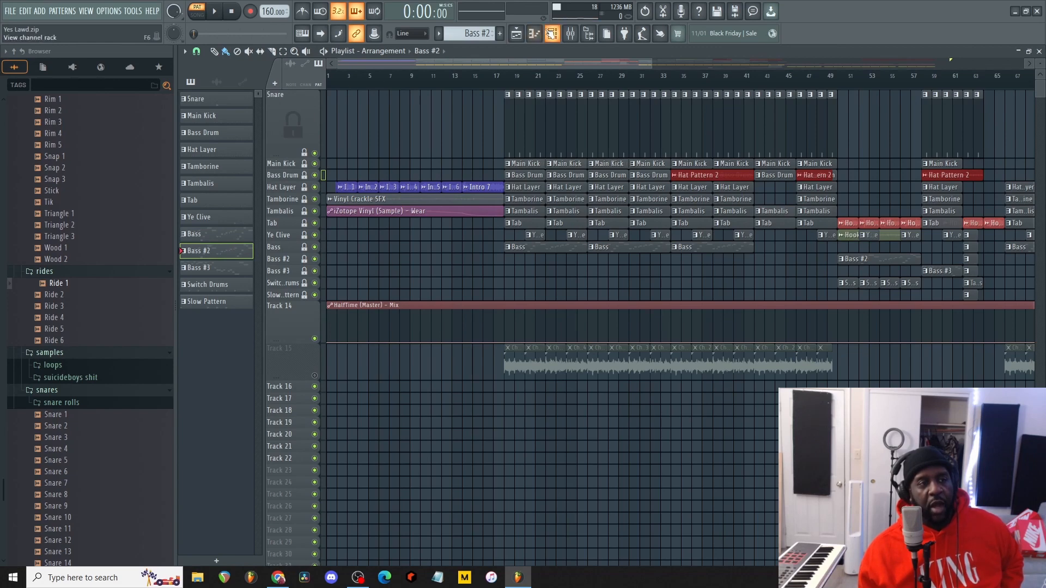
click(534, 34)
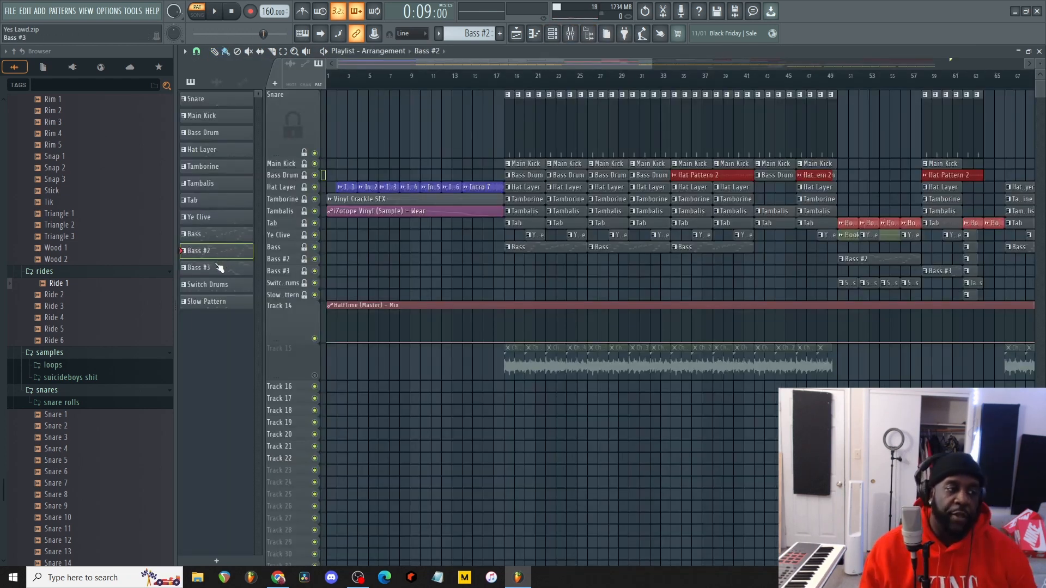
click(198, 268)
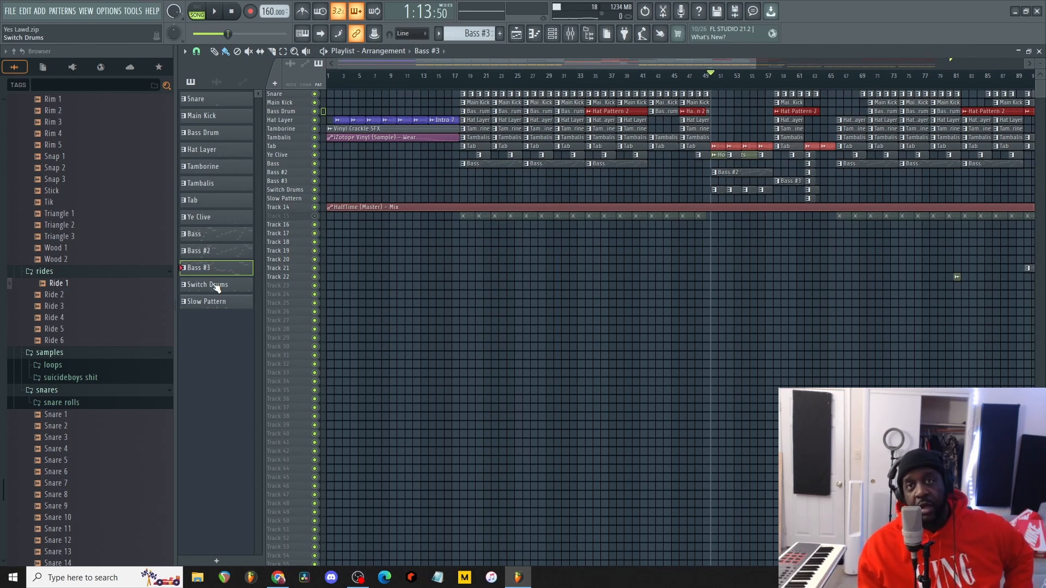
click(207, 284)
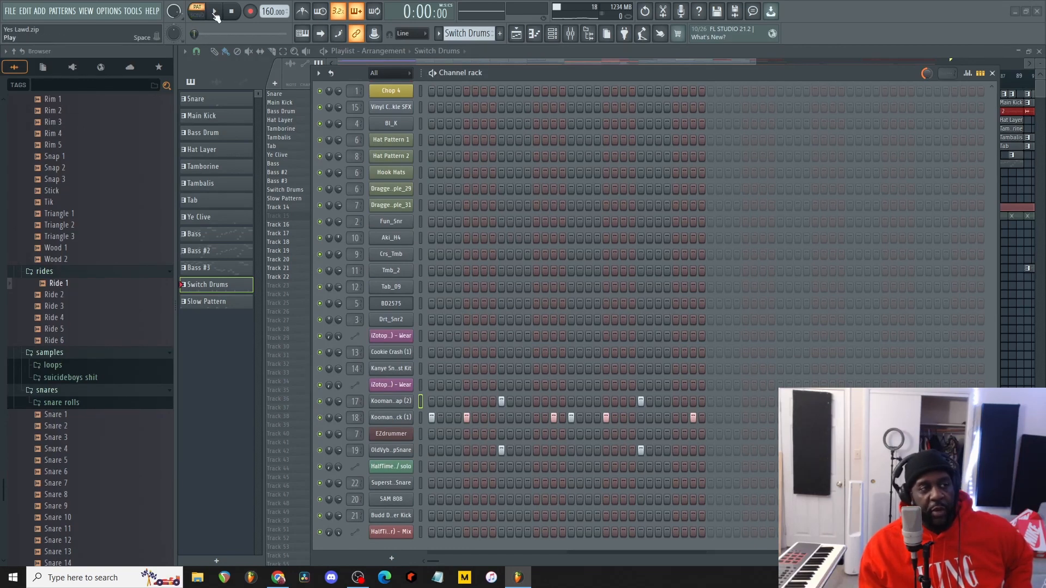
- Play the Switch Drums pattern and review the Kooman Cookie Kick's RBass and SSL G-Channel effects
click(214, 11)
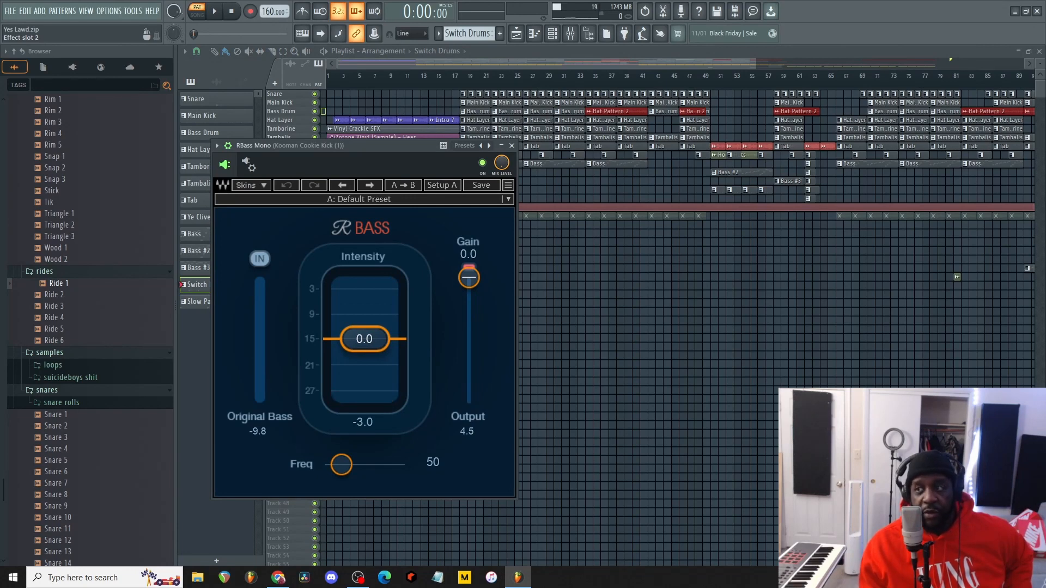
click(511, 145)
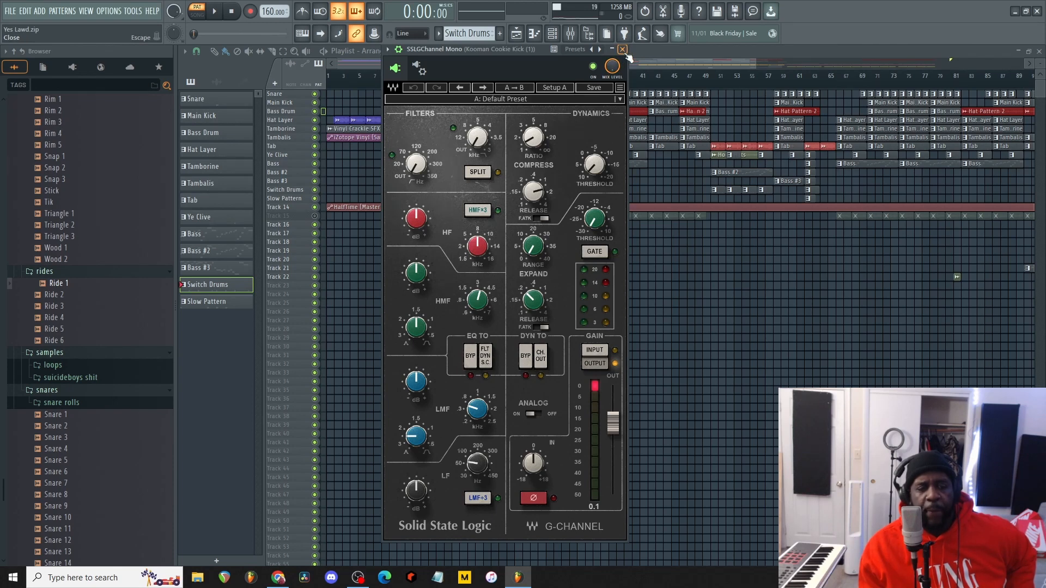
click(621, 49)
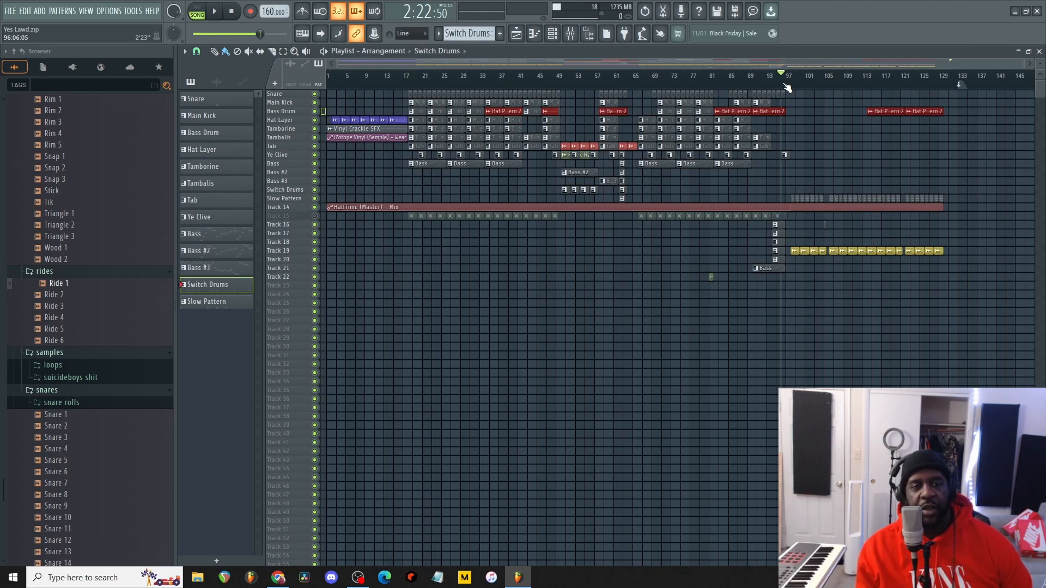
- Stop the song, select the Slow Pattern and set playback to pattern mode
click(214, 11)
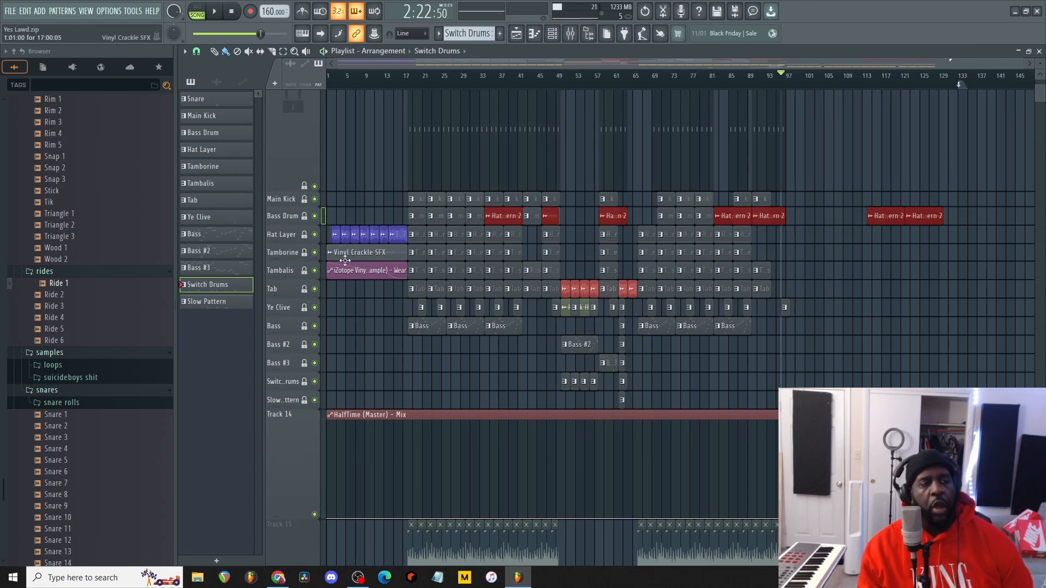
click(207, 301)
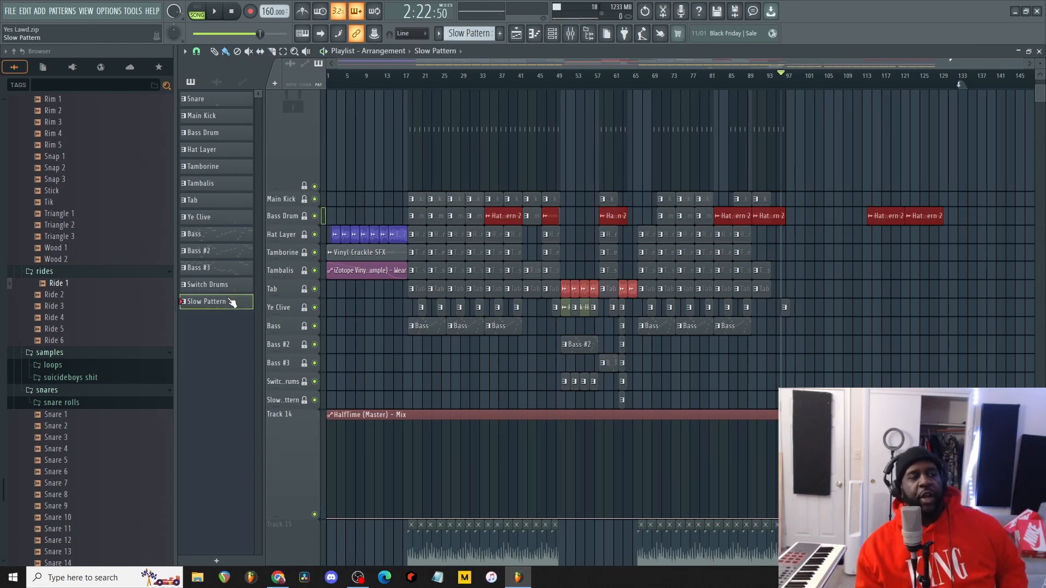
click(196, 11)
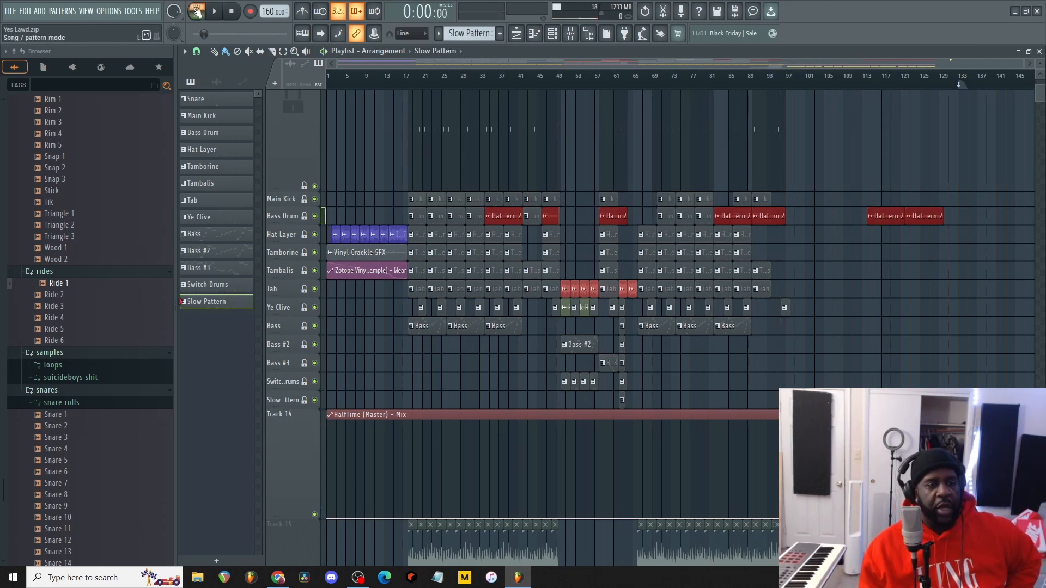
click(213, 11)
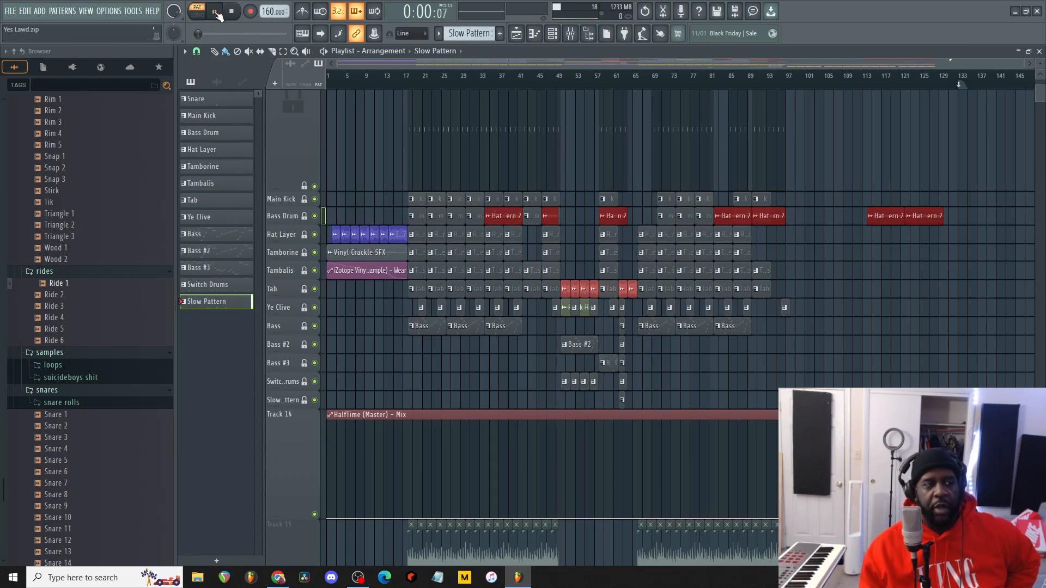
- Play the half-time Slow Pattern alone, stop, and return to whole-song playback
click(215, 11)
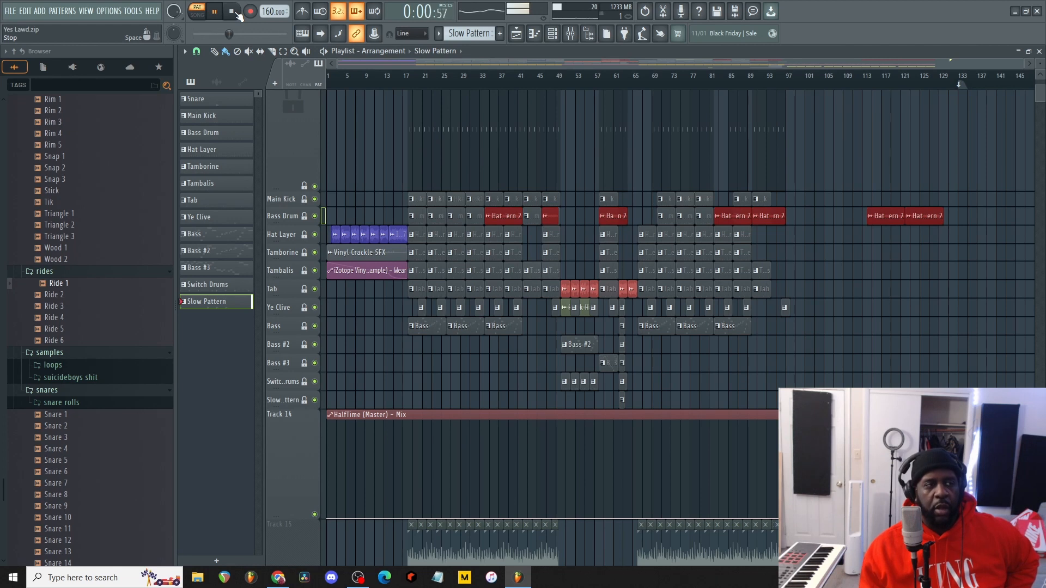
click(229, 11)
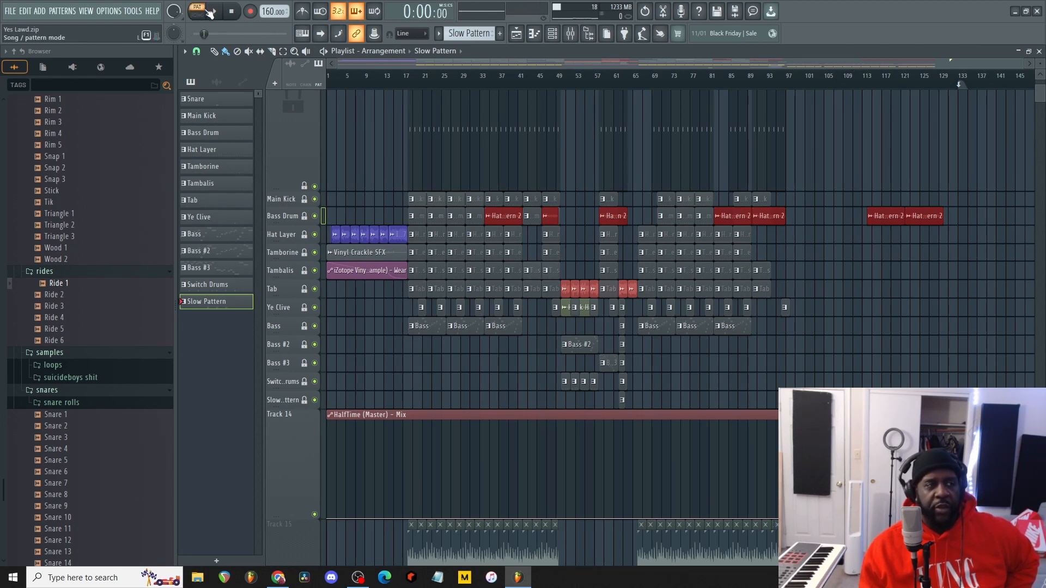
click(215, 10)
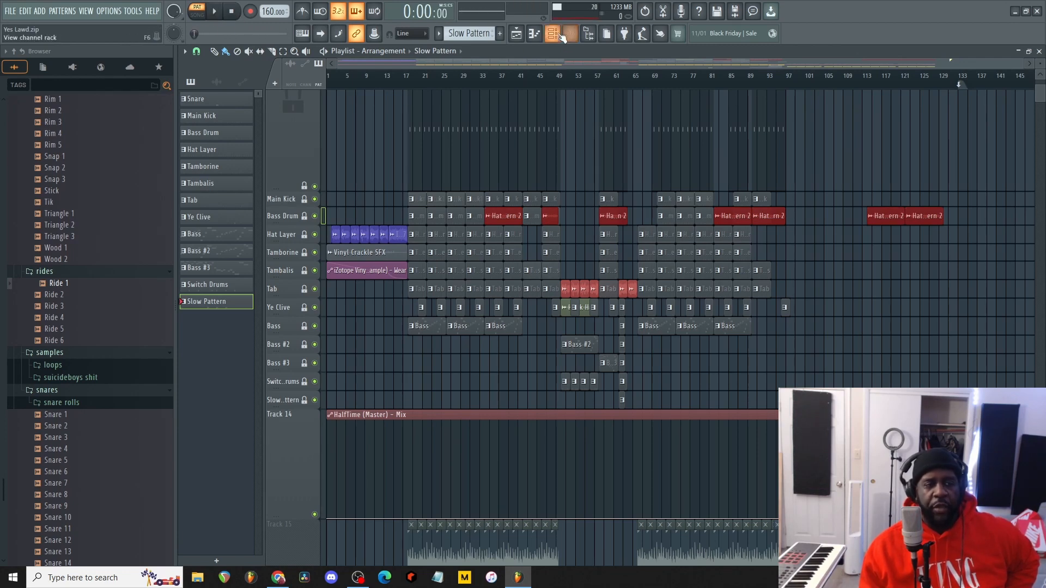
click(551, 33)
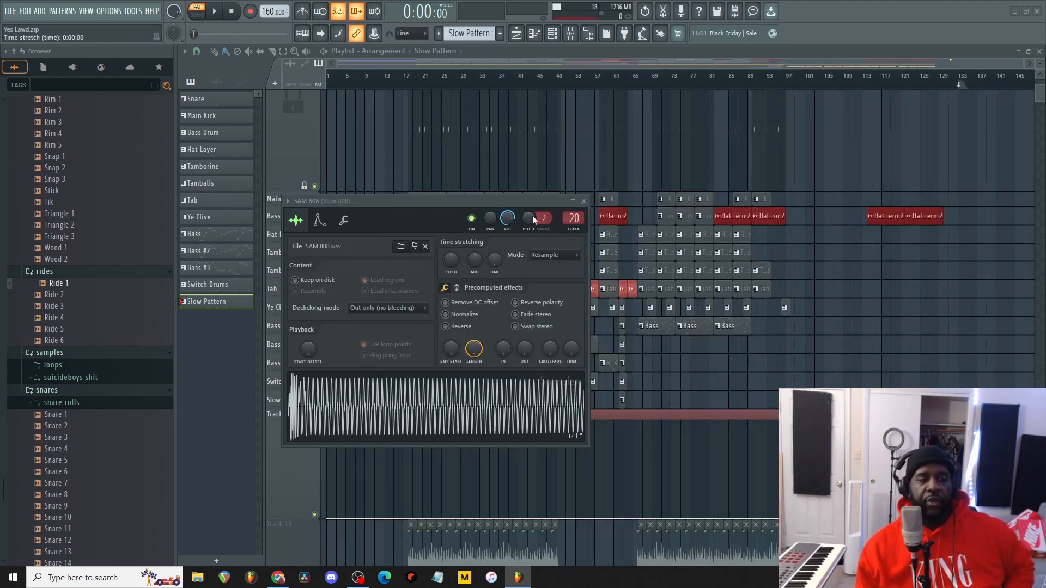
click(582, 200)
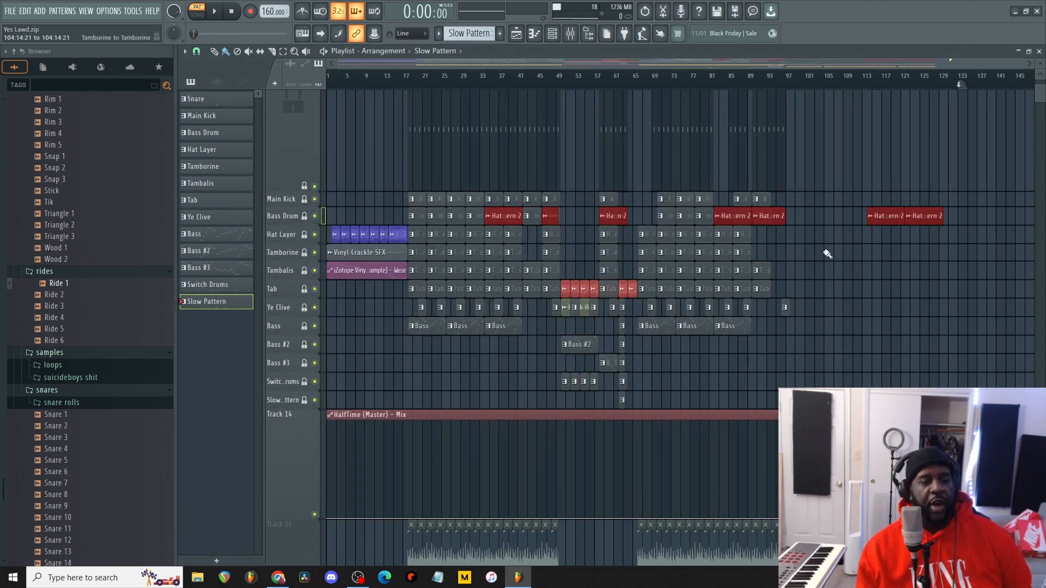